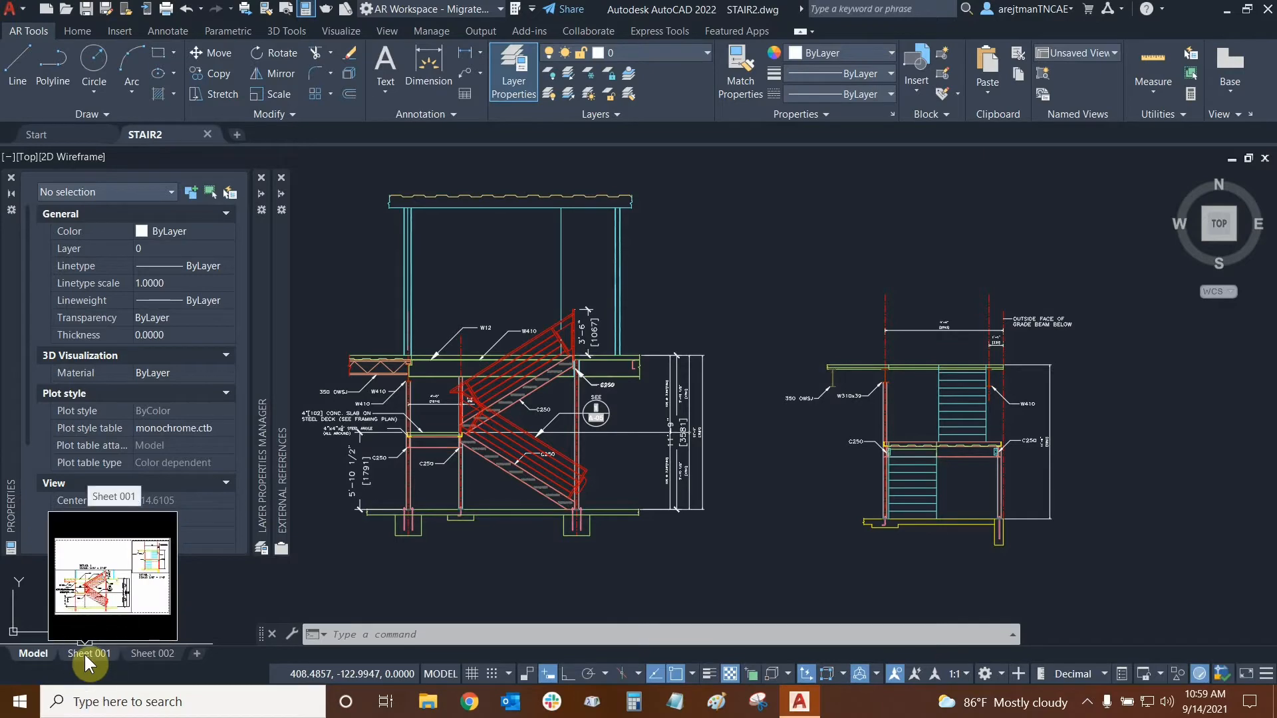
Step: Switch to the Sheet 001 layout and activate its large DETAIL 1 viewport
click(90, 654)
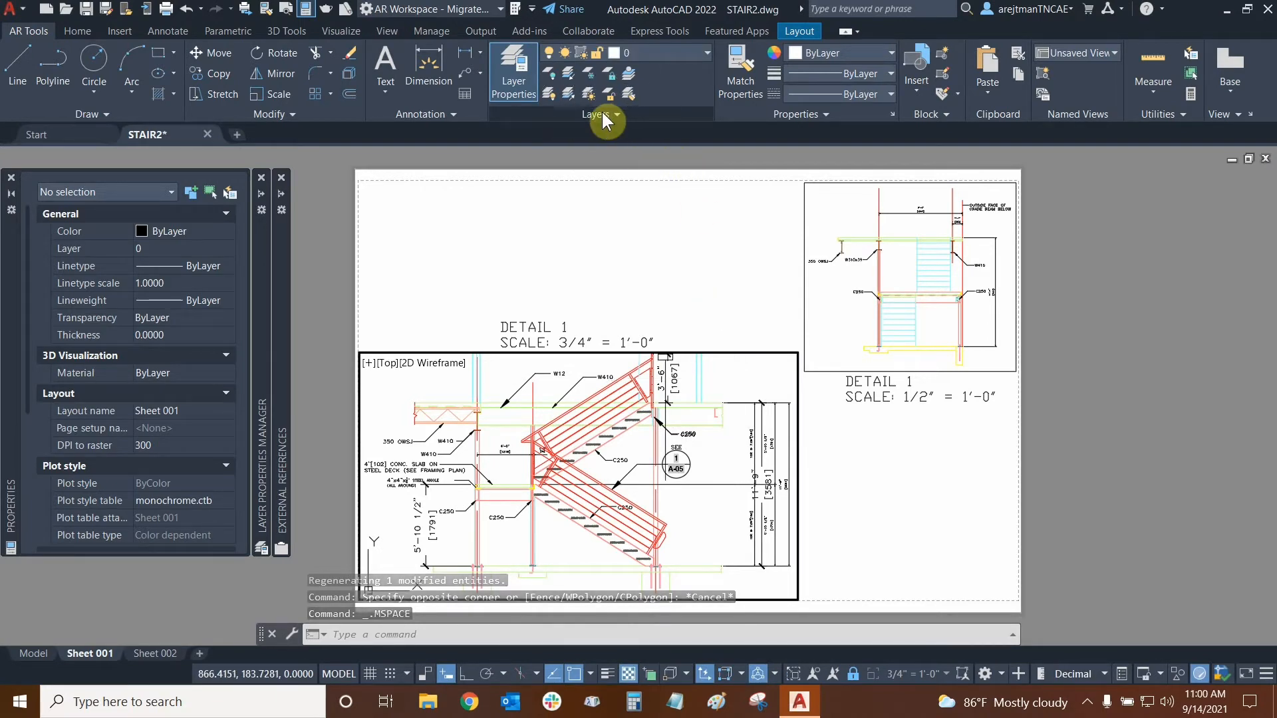
Step: Apply the No Arch State layer state in the 3/4" stair viewport from the expanded Layers panel
click(602, 113)
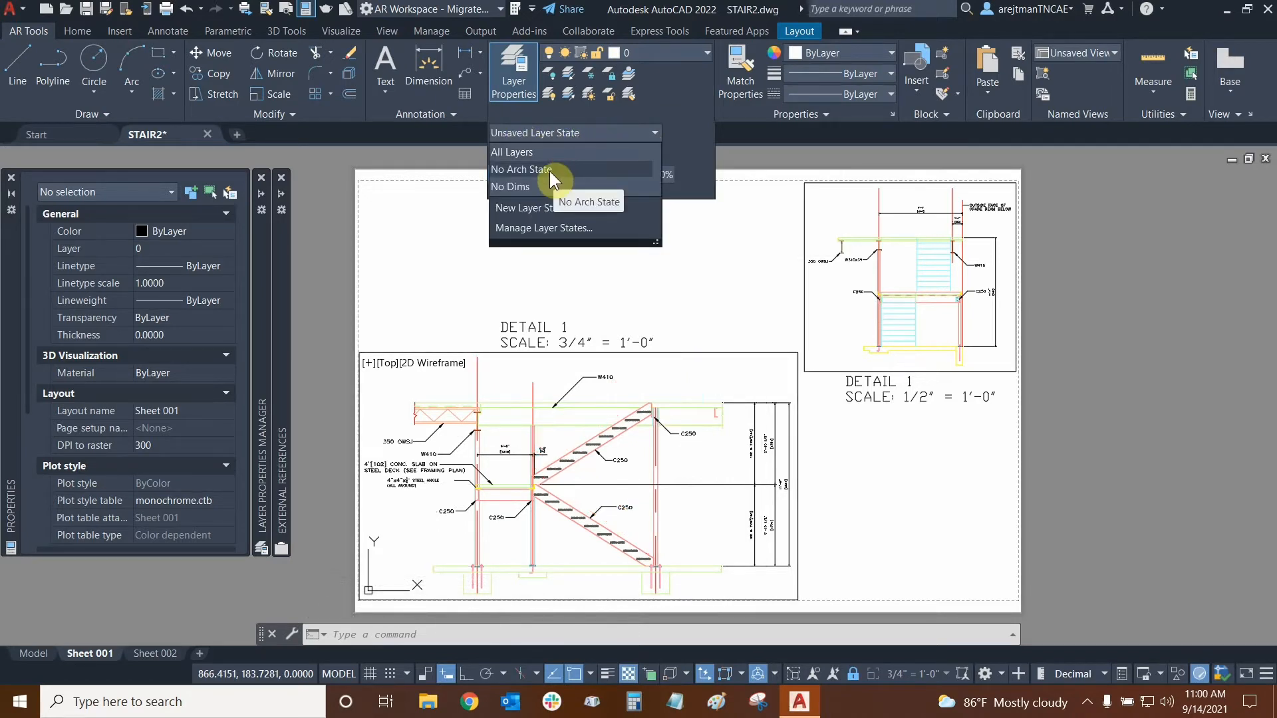
click(509, 187)
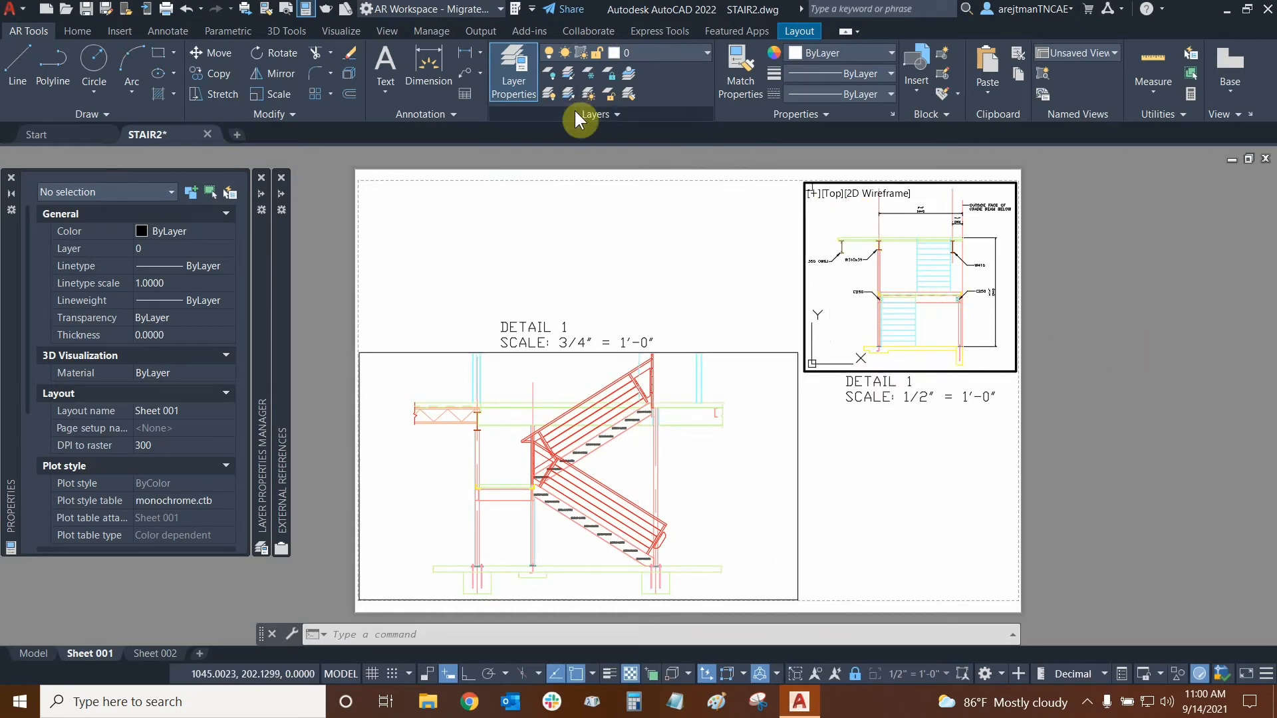
Step: Review the saved layer states list, then return to paper space outside the viewports
click(600, 115)
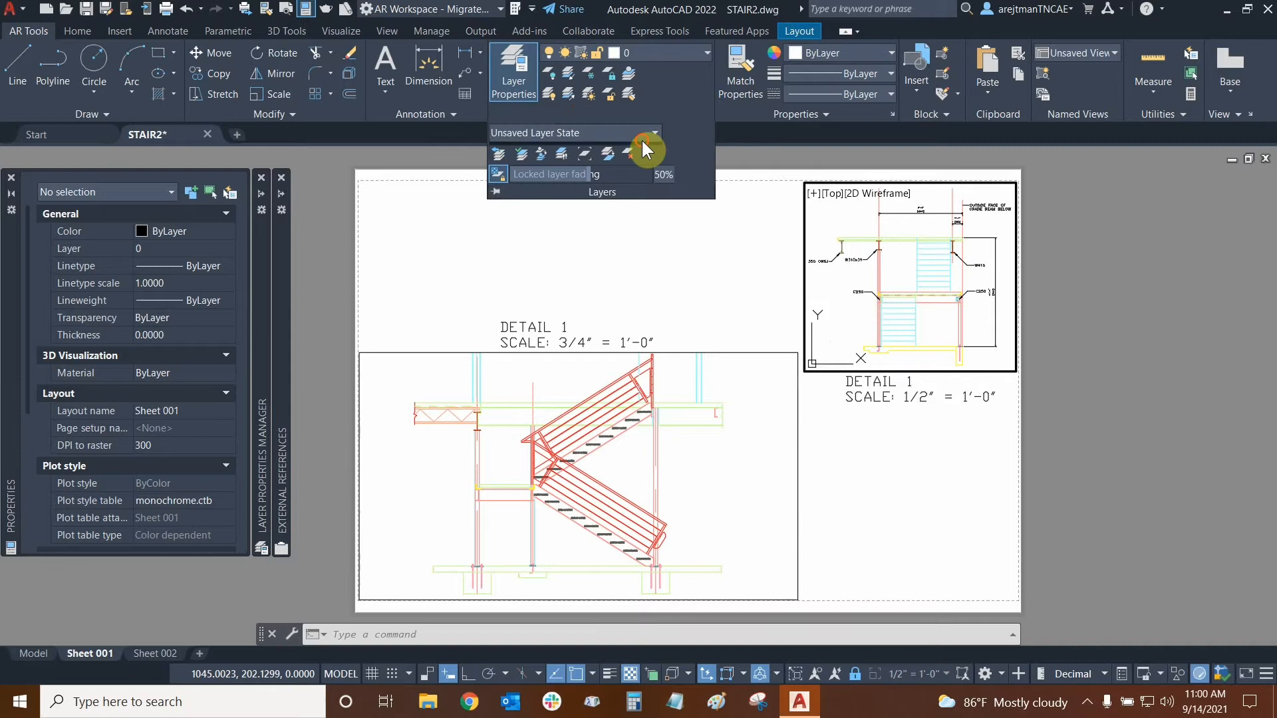
click(653, 133)
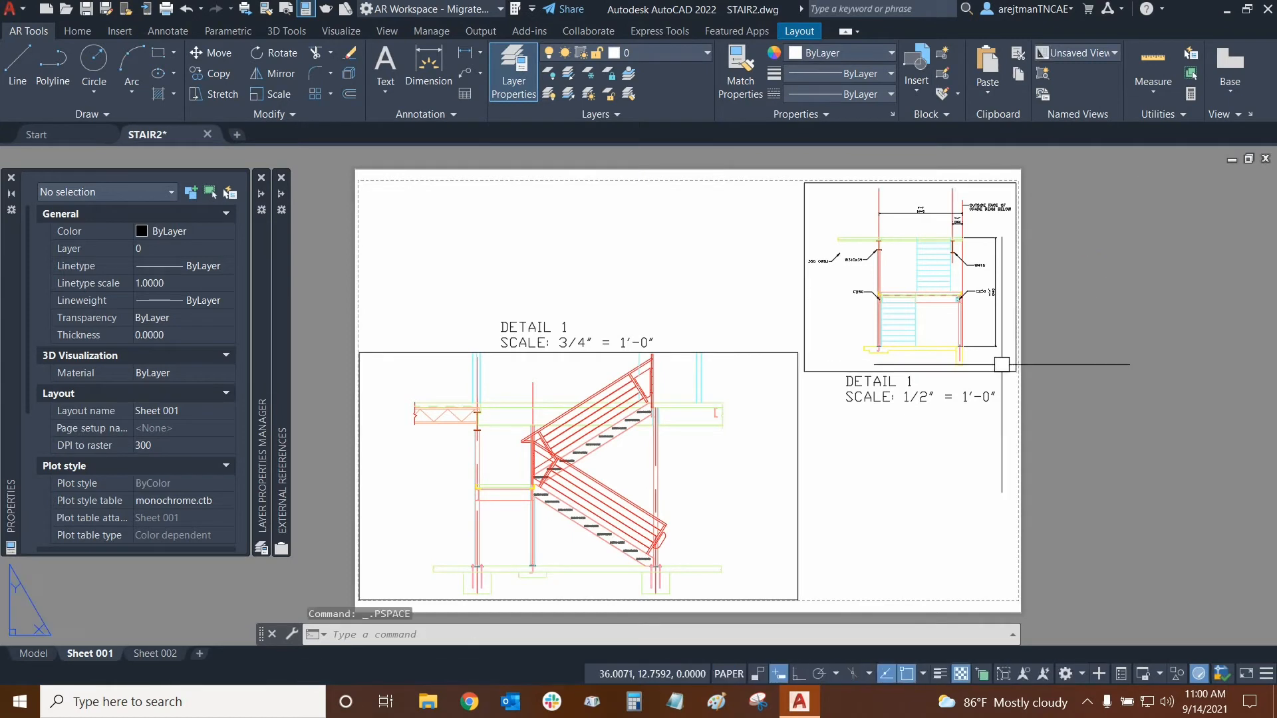
mouse_move(1135, 303)
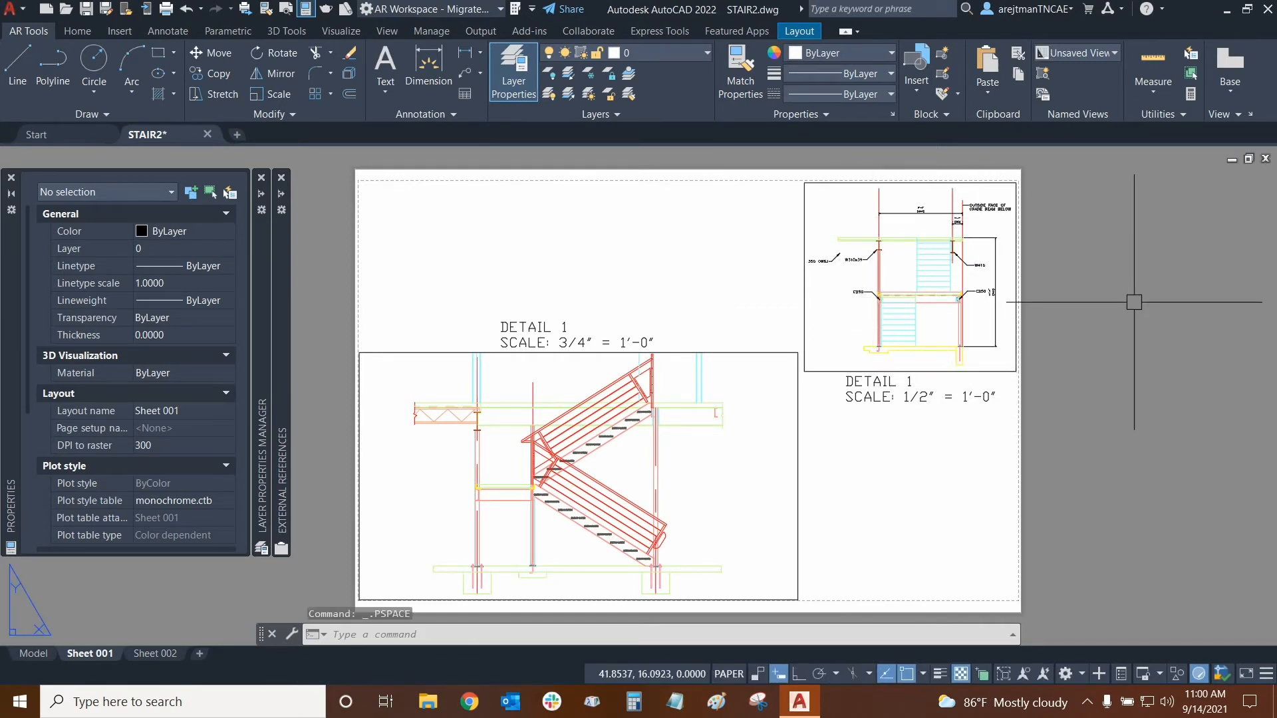
mouse_move(895, 200)
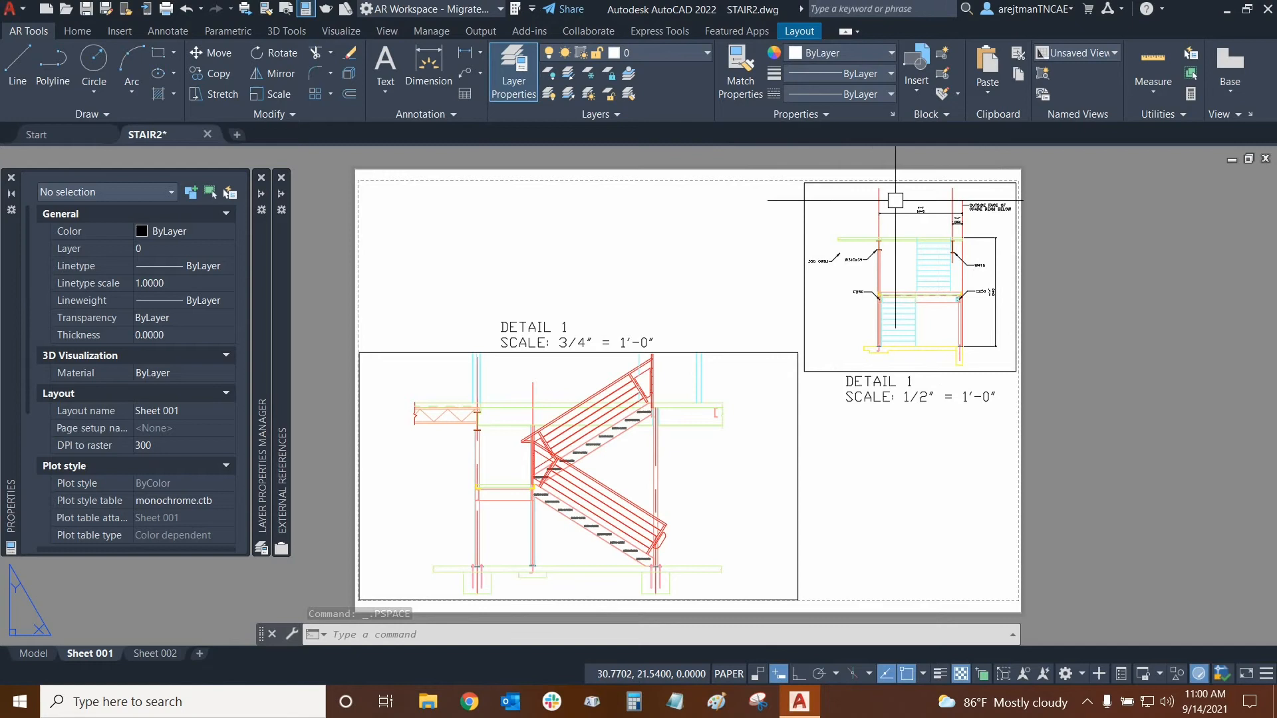
mouse_move(703, 473)
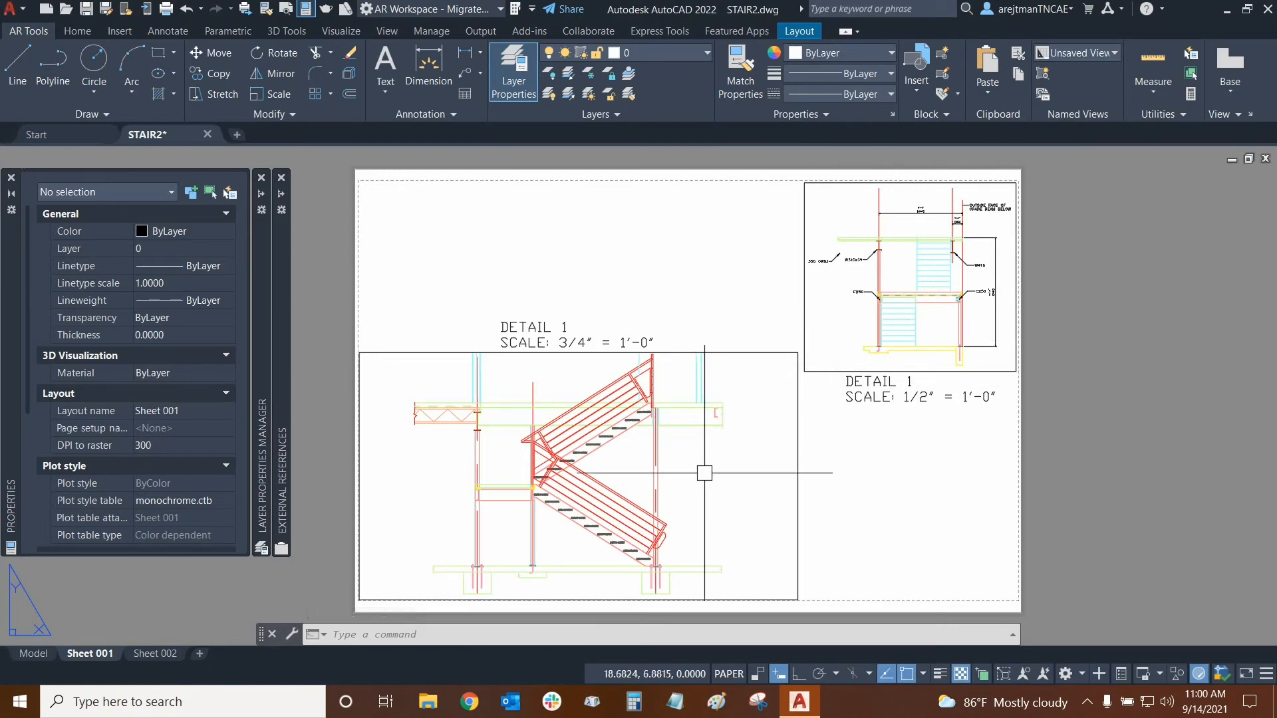
mouse_move(1135, 305)
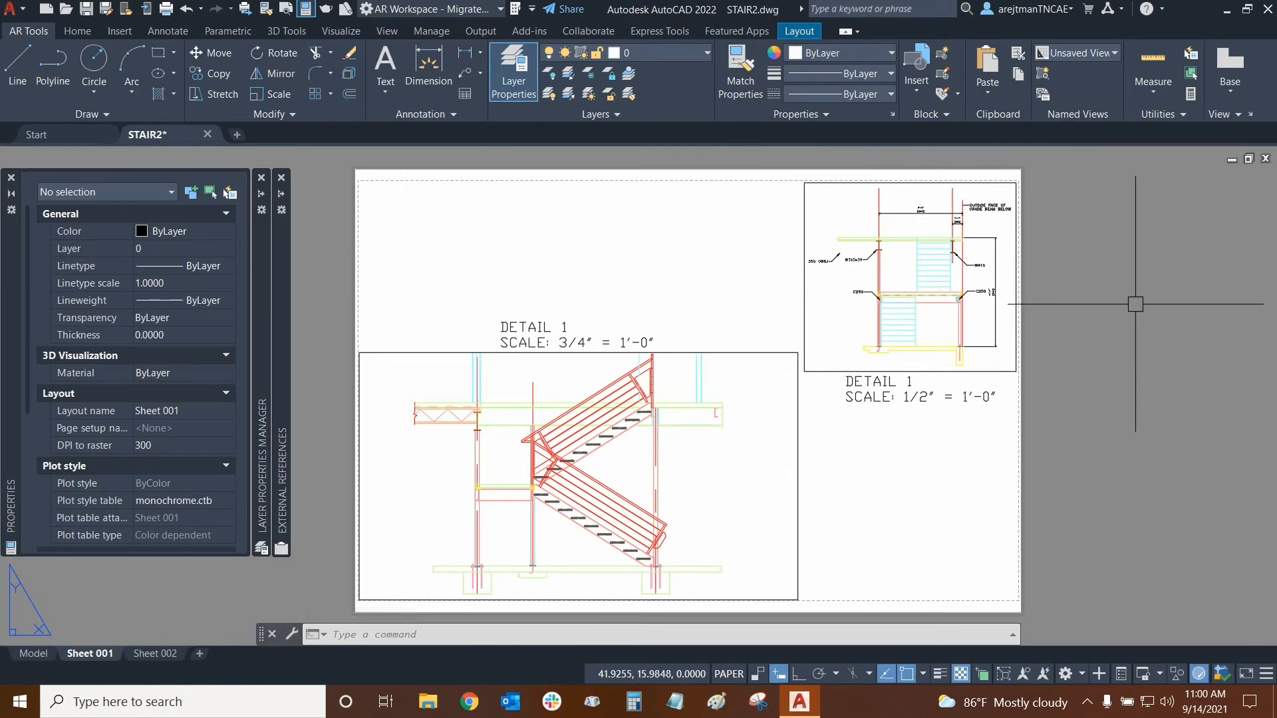